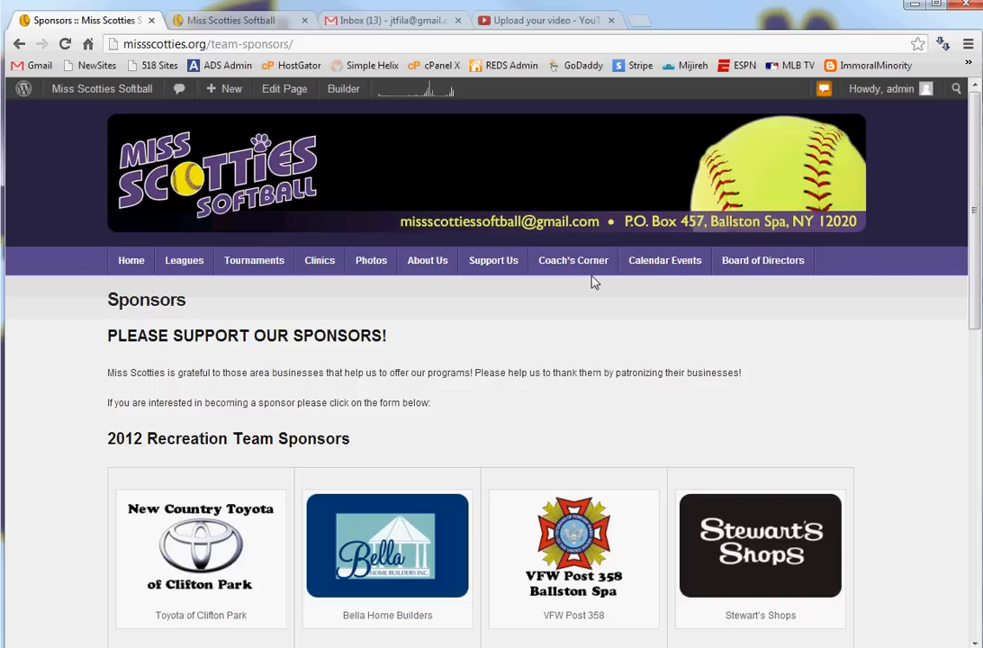
pyautogui.moveTo(403, 367)
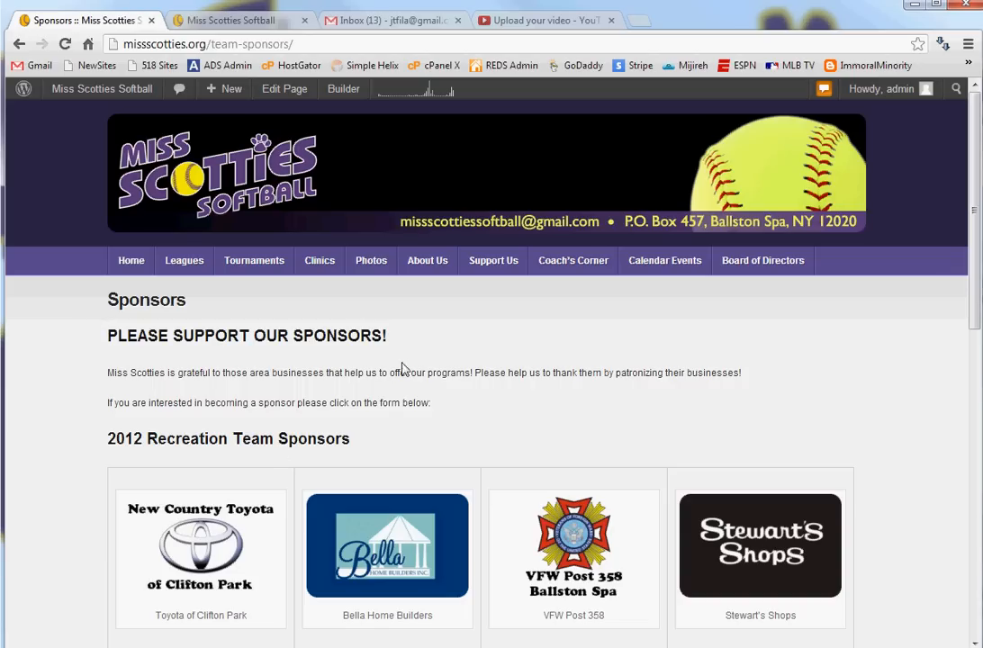
pyautogui.moveTo(112, 406)
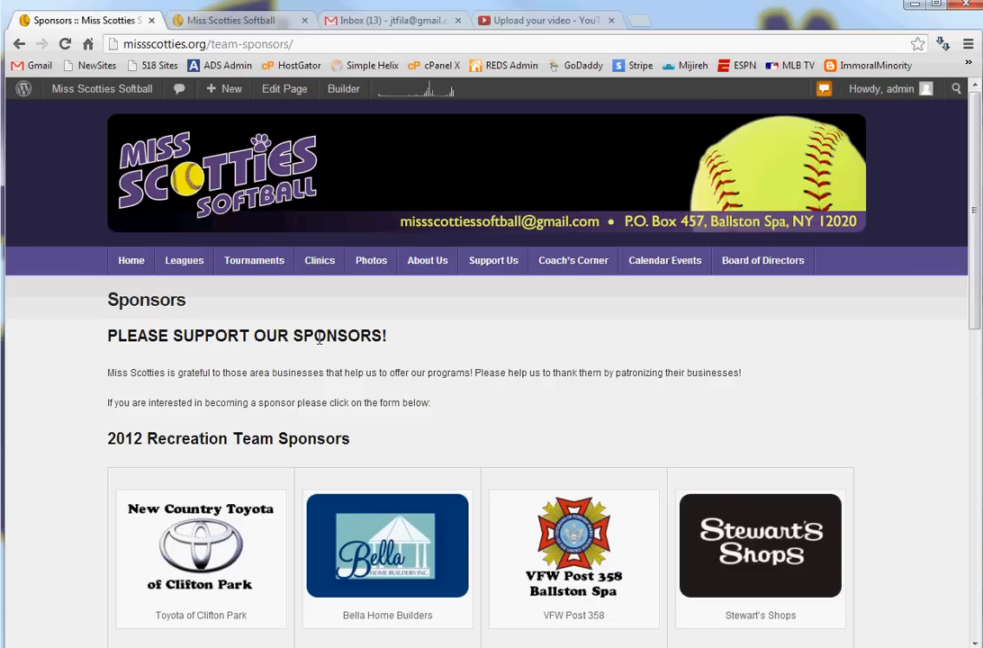
# Step: Edit the Sponsors page and bring up Insert Media over the editor
pyautogui.click(285, 88)
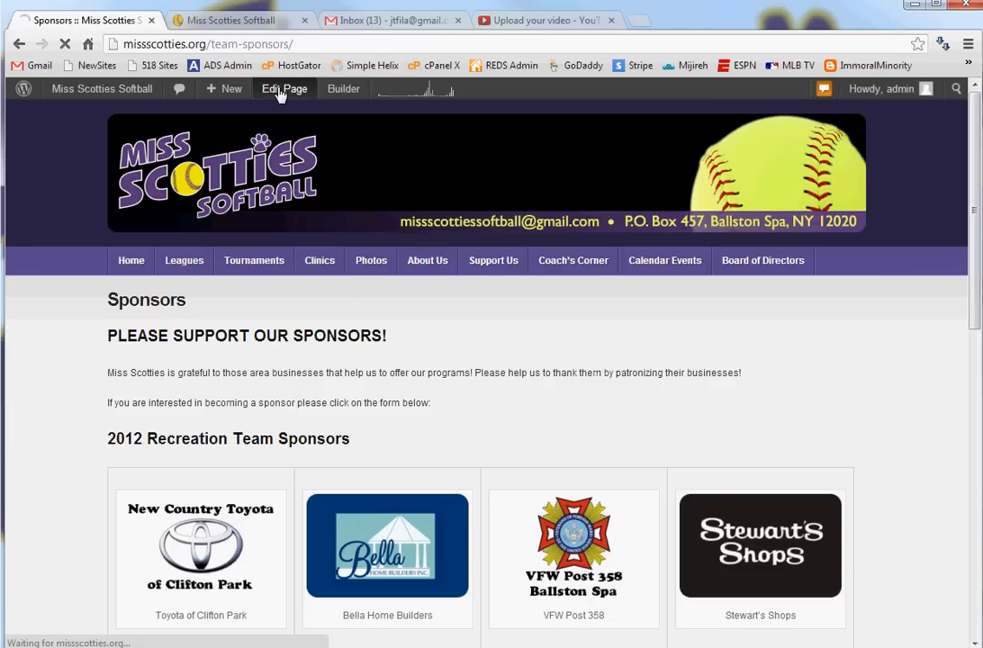
pyautogui.click(285, 89)
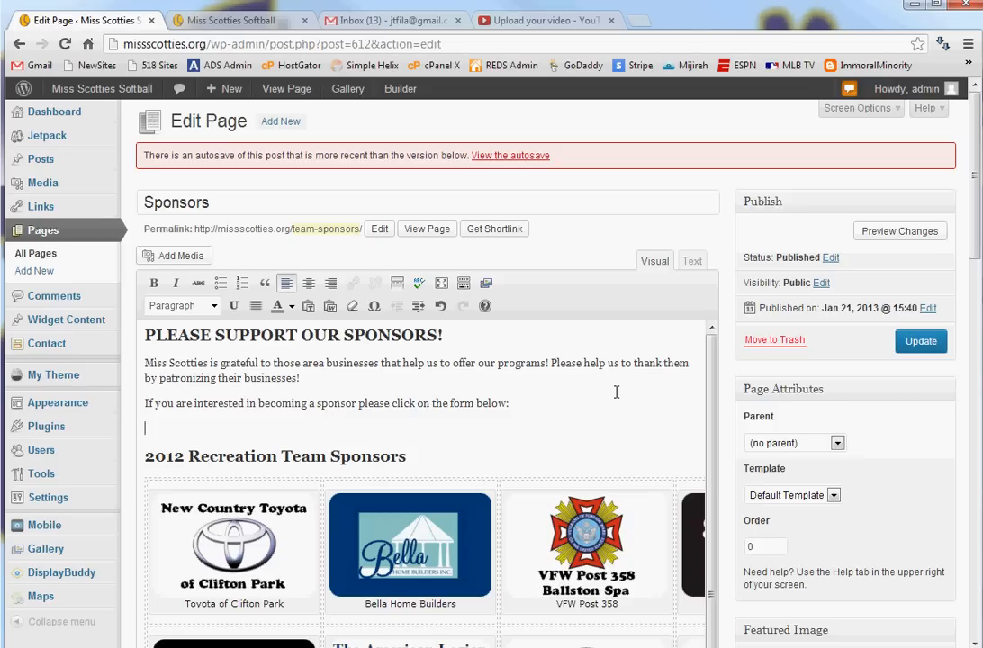
pyautogui.moveTo(270, 350)
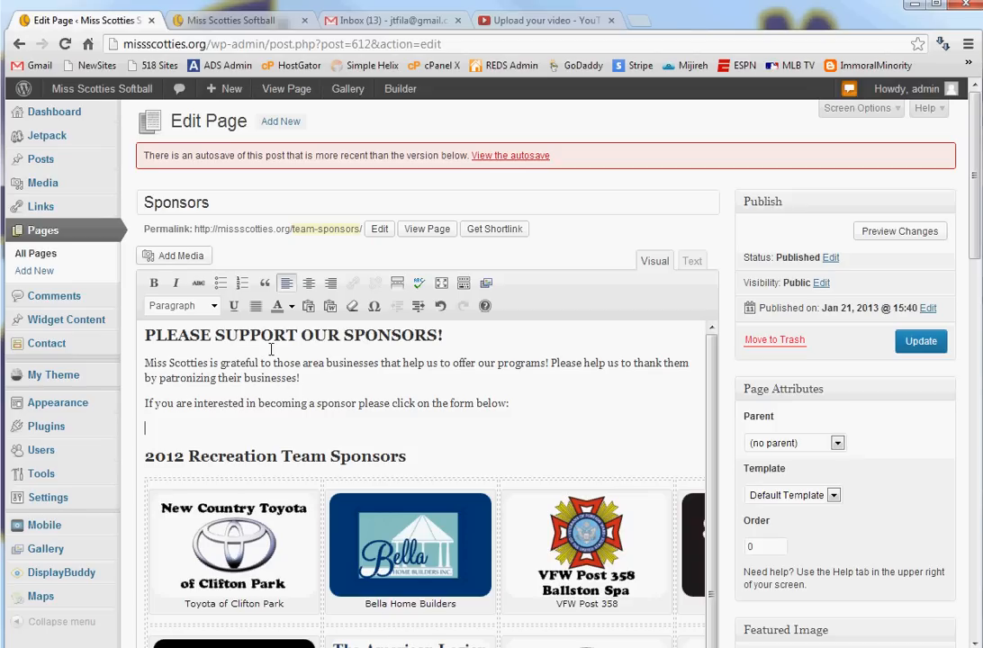
pyautogui.click(173, 256)
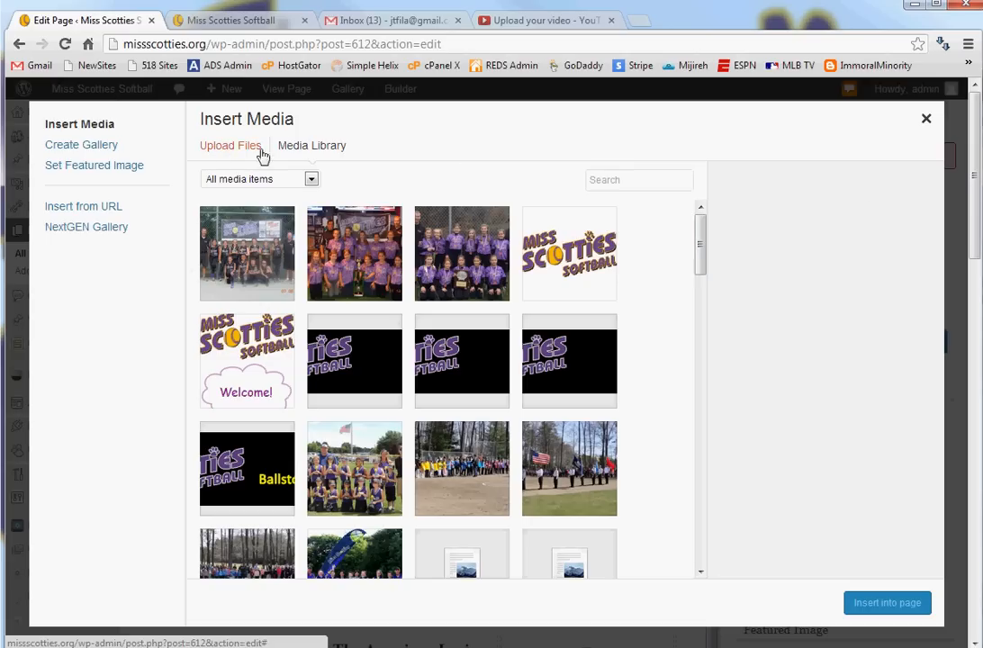
# Step: Upload MSSponsorshipFlyer_2013_Final_sm.pdf from Downloads into the media library
pyautogui.click(231, 144)
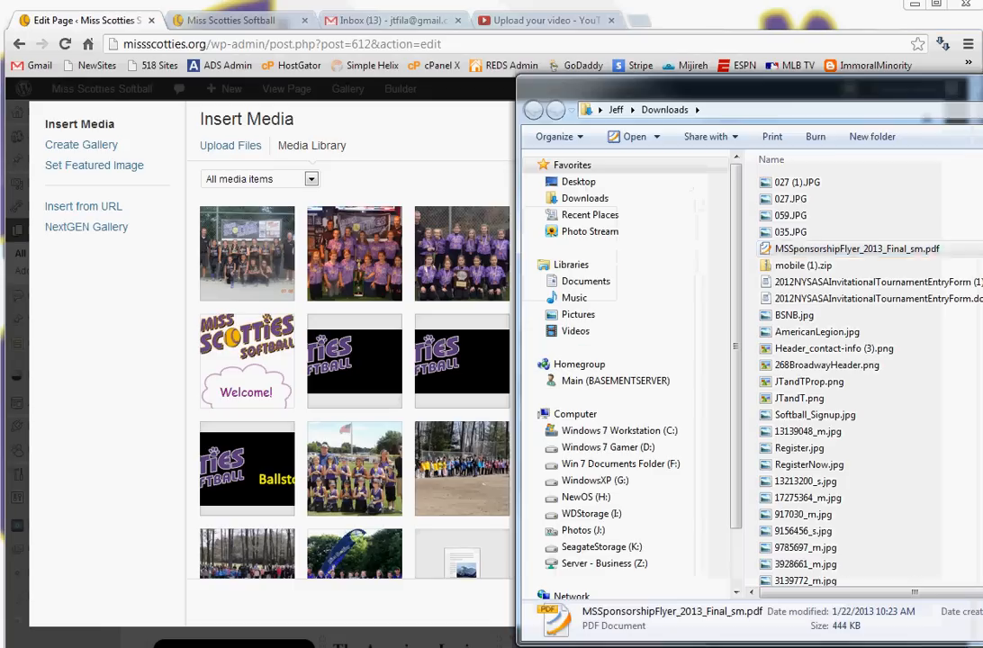
pyautogui.click(855, 248)
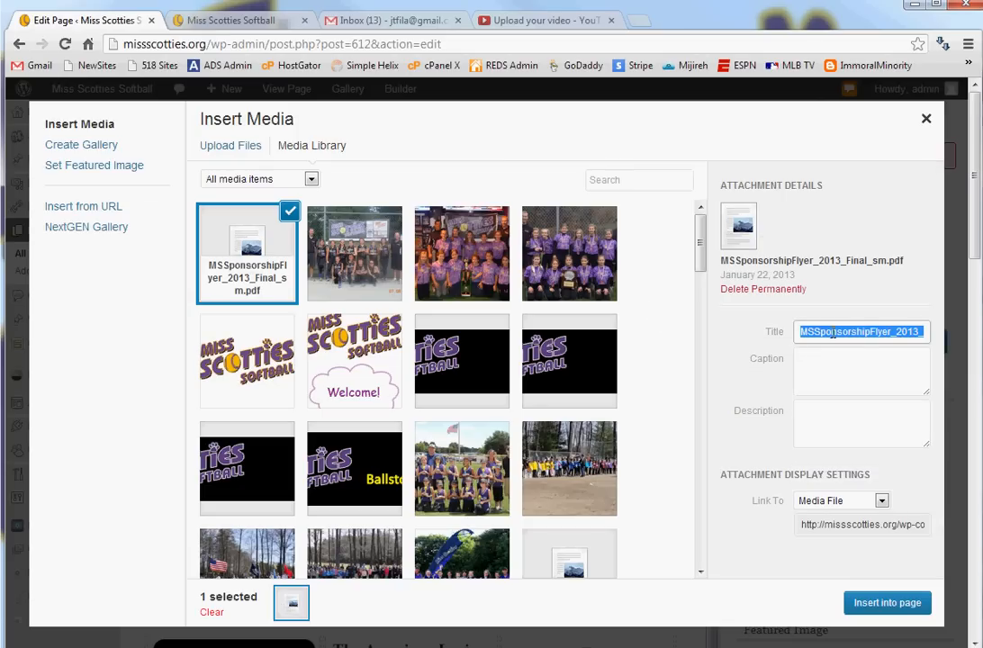
# Step: Set the flyer's title and caption both to 'MS Sponsorship Flyer 2013'
pyautogui.write('MS')
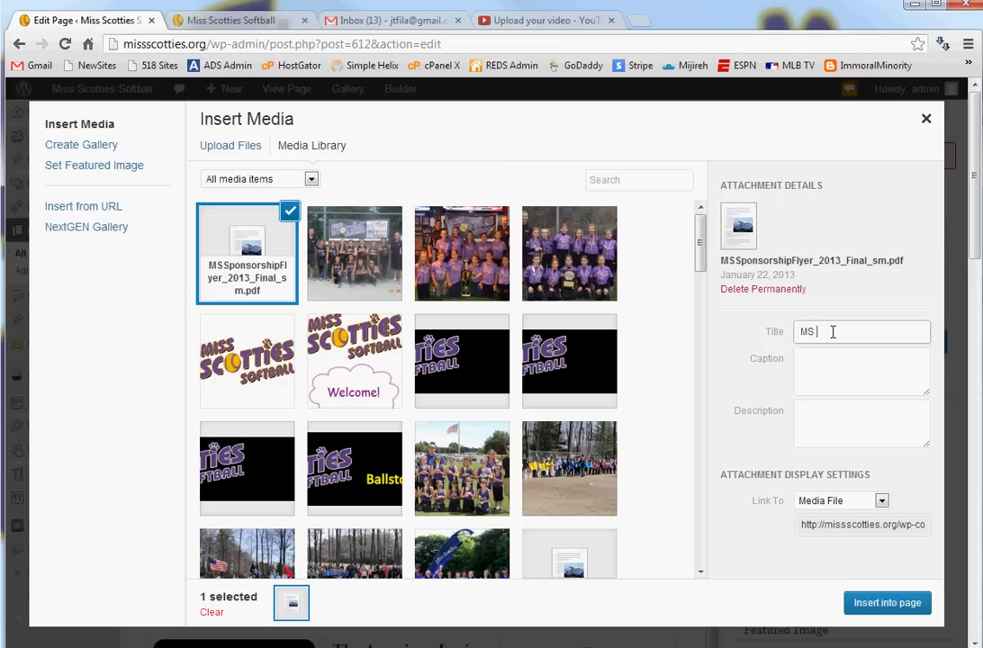
pyautogui.write('Sponsor')
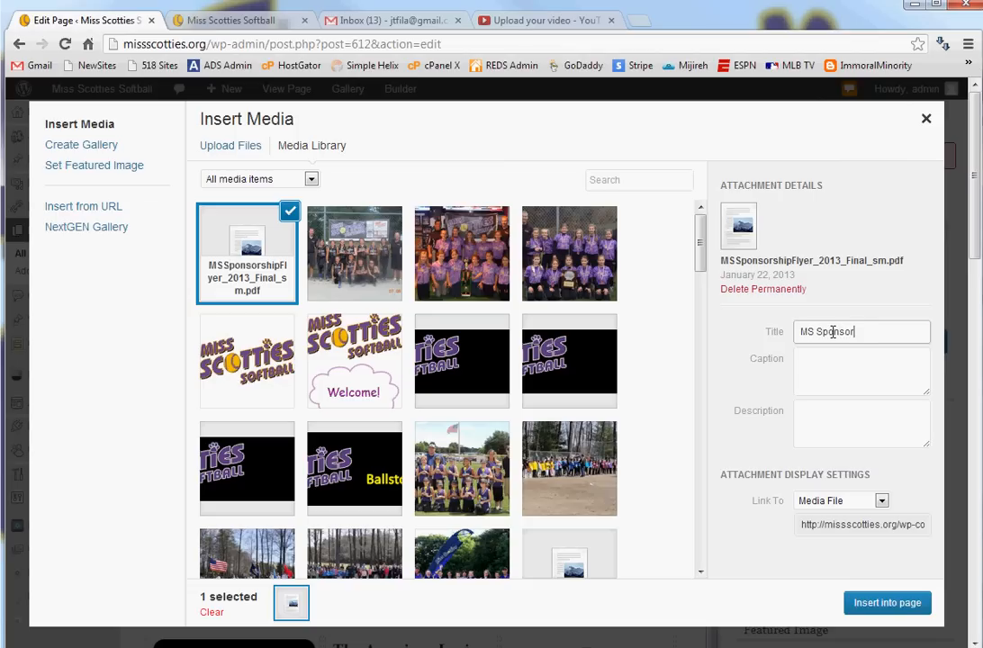
pyautogui.write('ship')
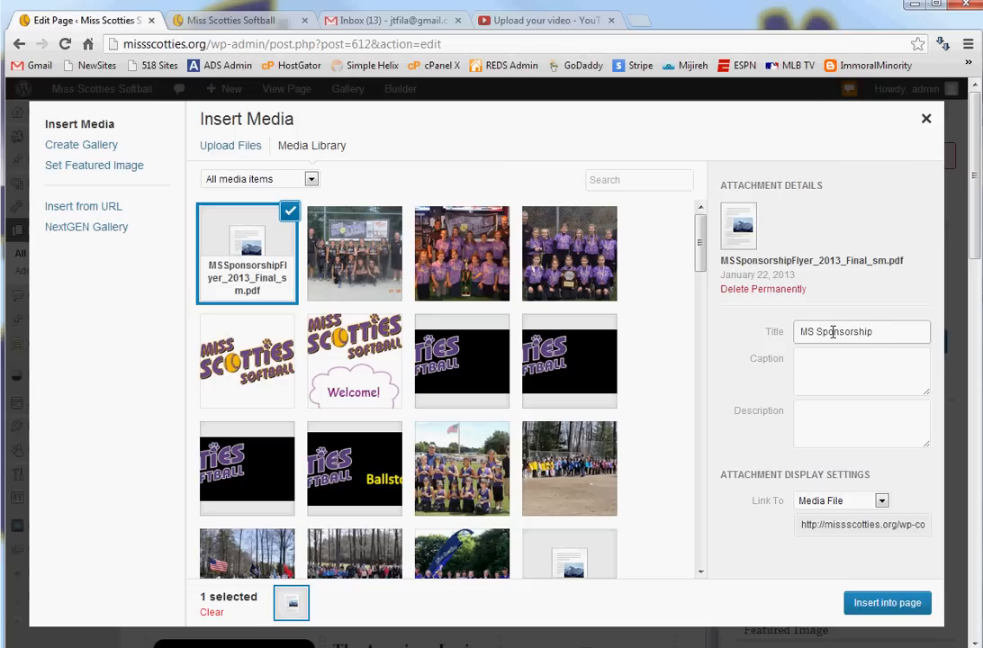
pyautogui.write('Flyer 2013')
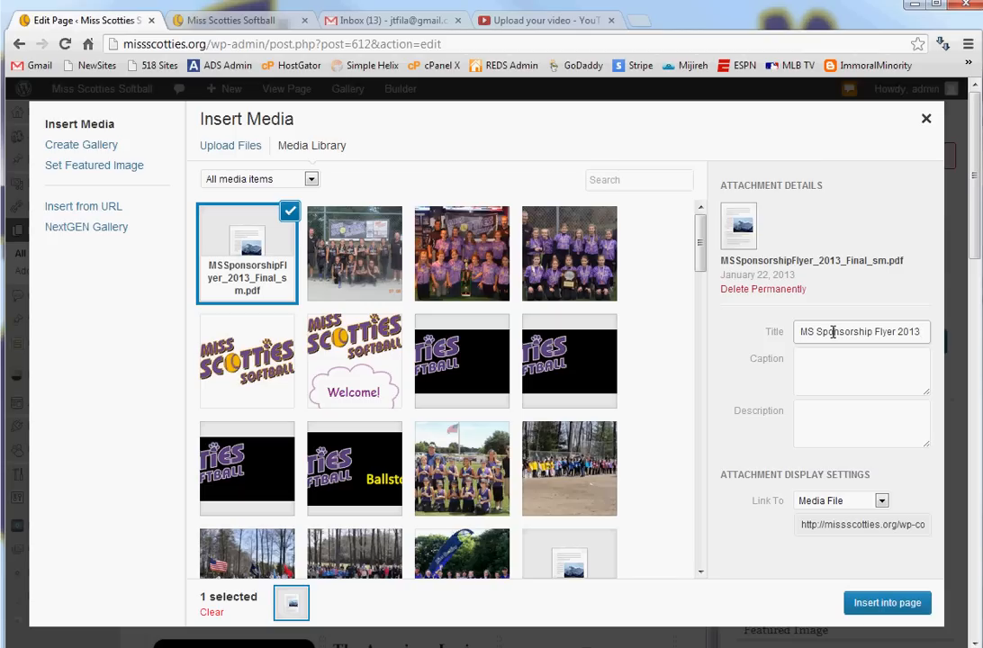
pyautogui.tripleClick(861, 331)
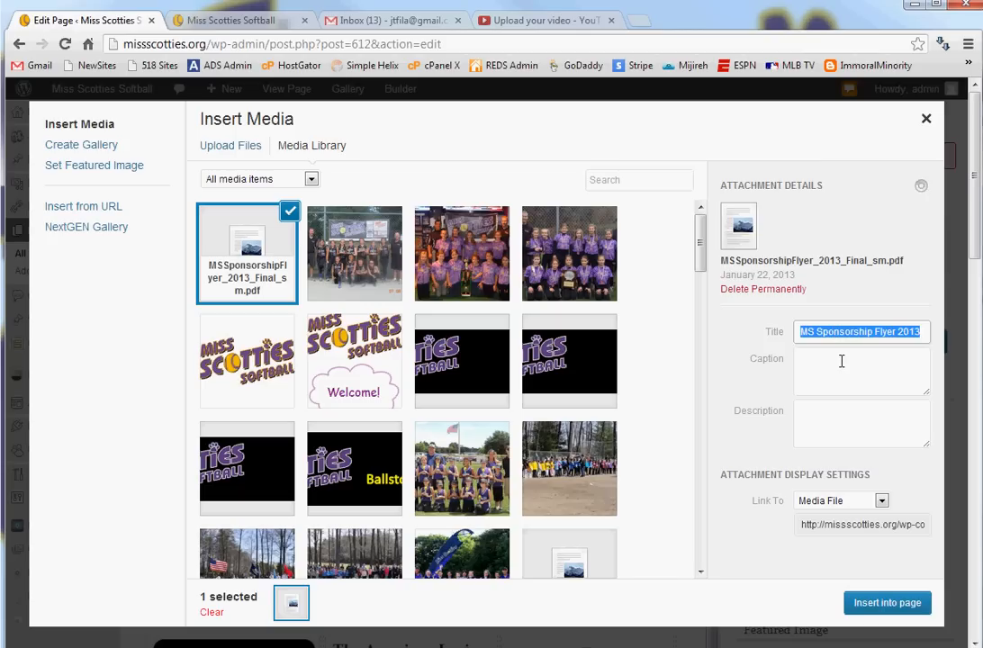
pyautogui.write('MS Sponsorship Flyer 2013')
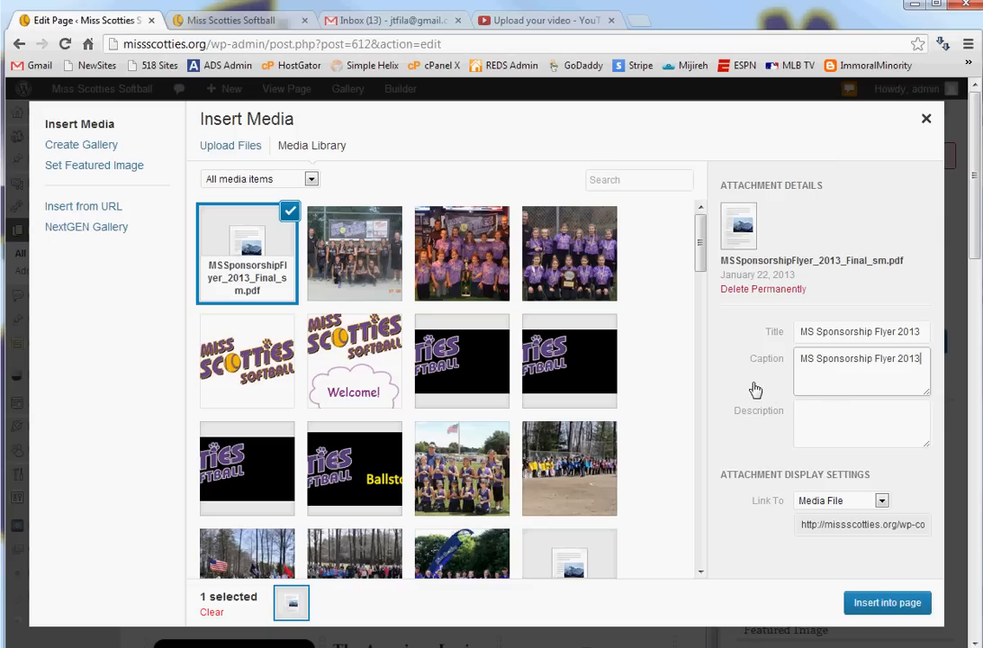
pyautogui.moveTo(867, 495)
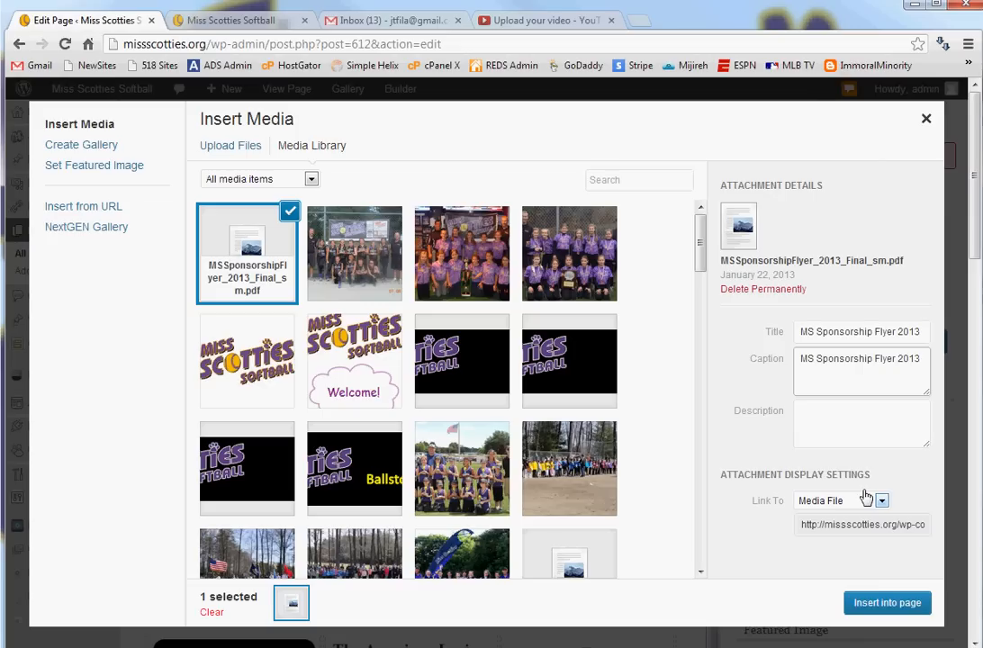
pyautogui.moveTo(886, 601)
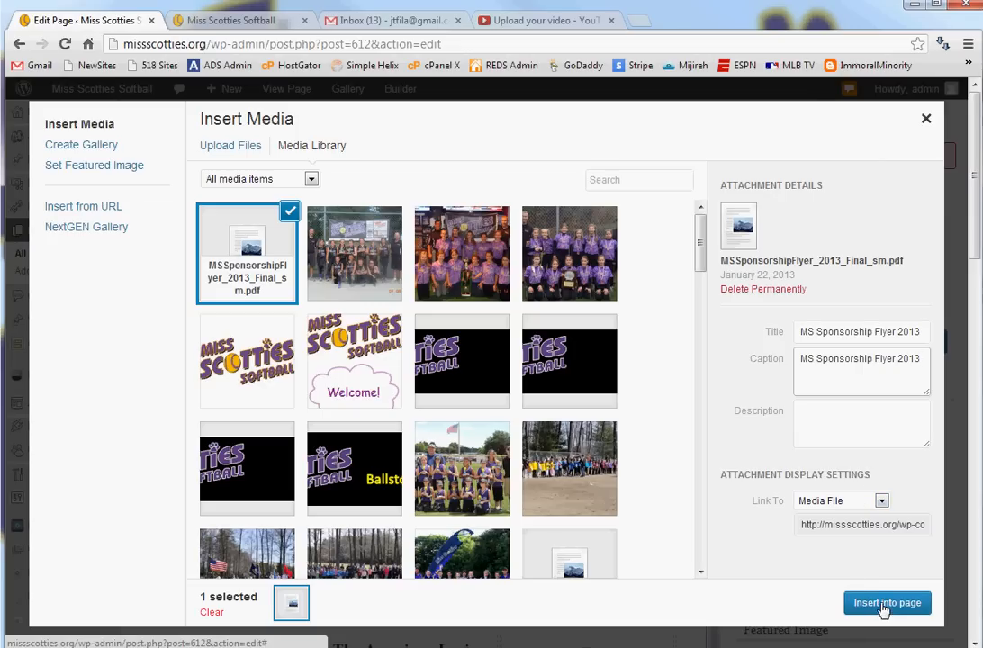
# Step: Insert the MS Sponsorship Flyer 2013 link into the Sponsors page content
pyautogui.click(887, 604)
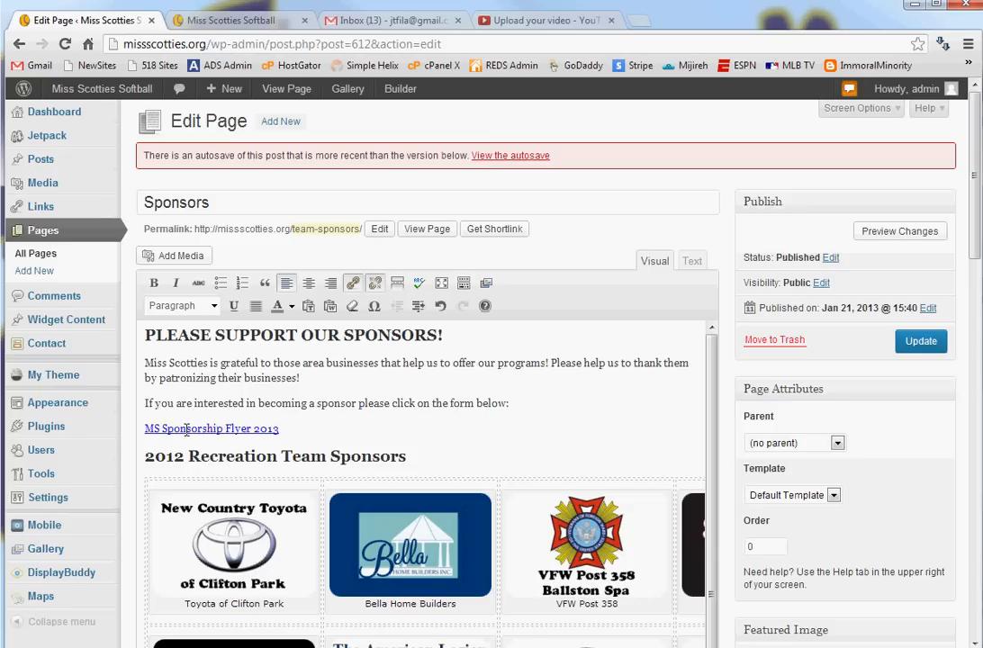
pyautogui.moveTo(353, 283)
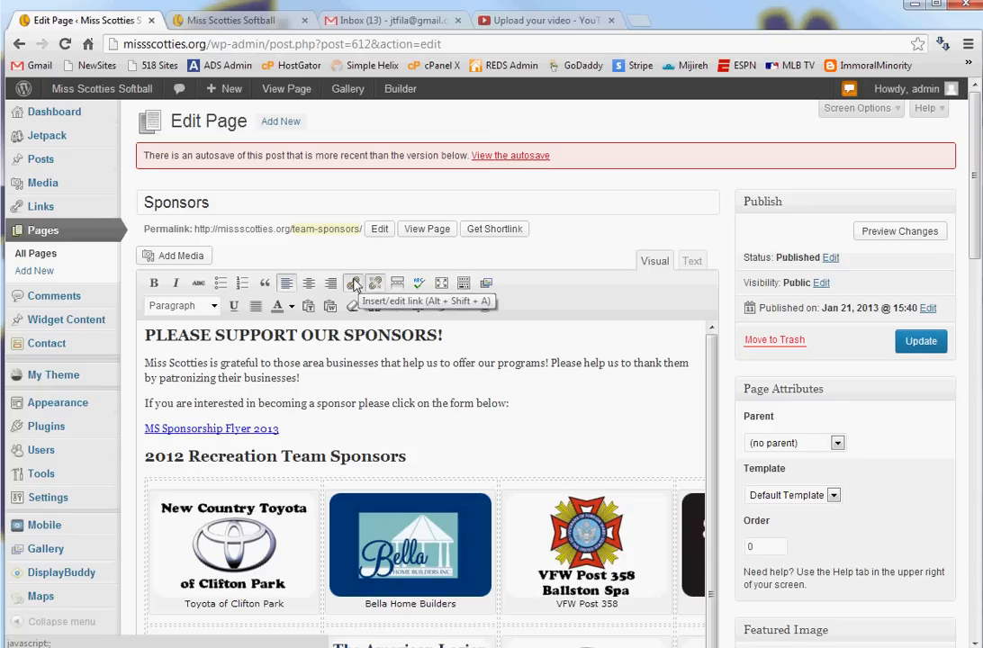
# Step: Set the flyer link to open in a new window/tab and verify the setting
pyautogui.click(353, 283)
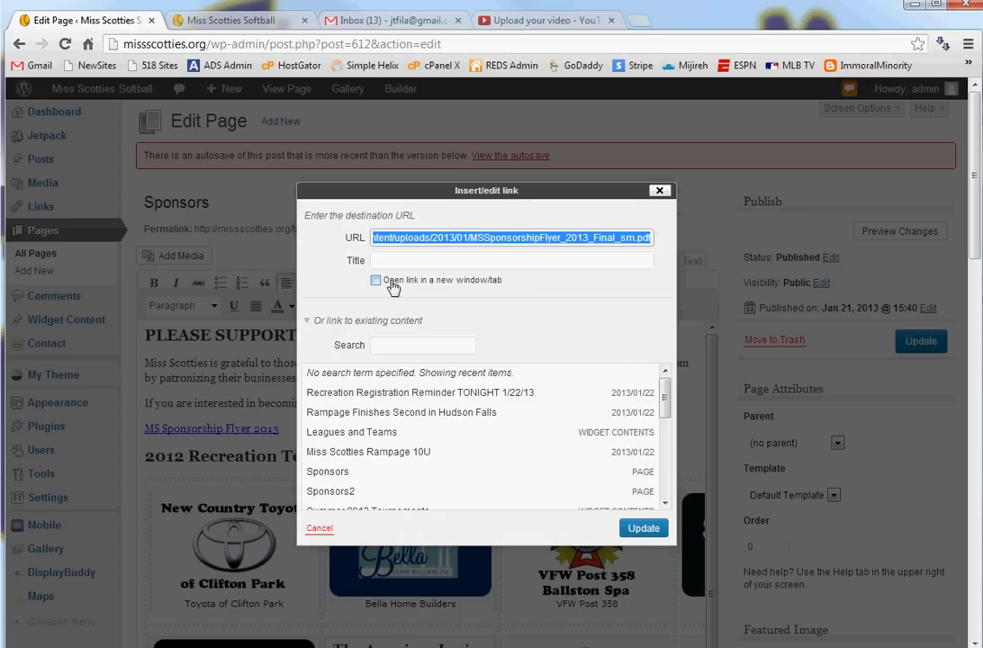
pyautogui.click(375, 281)
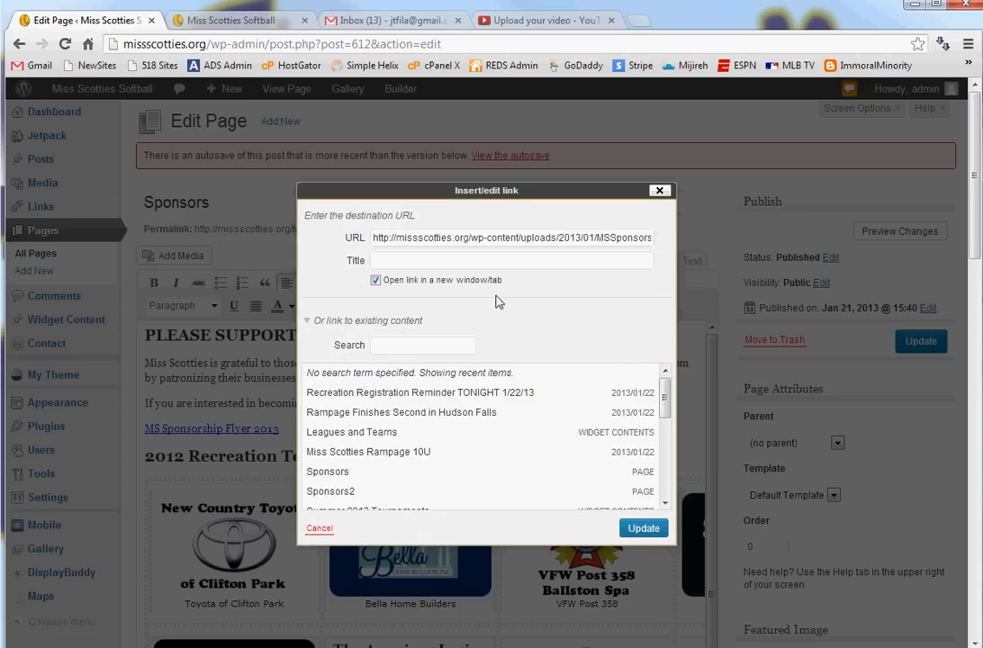
pyautogui.click(319, 529)
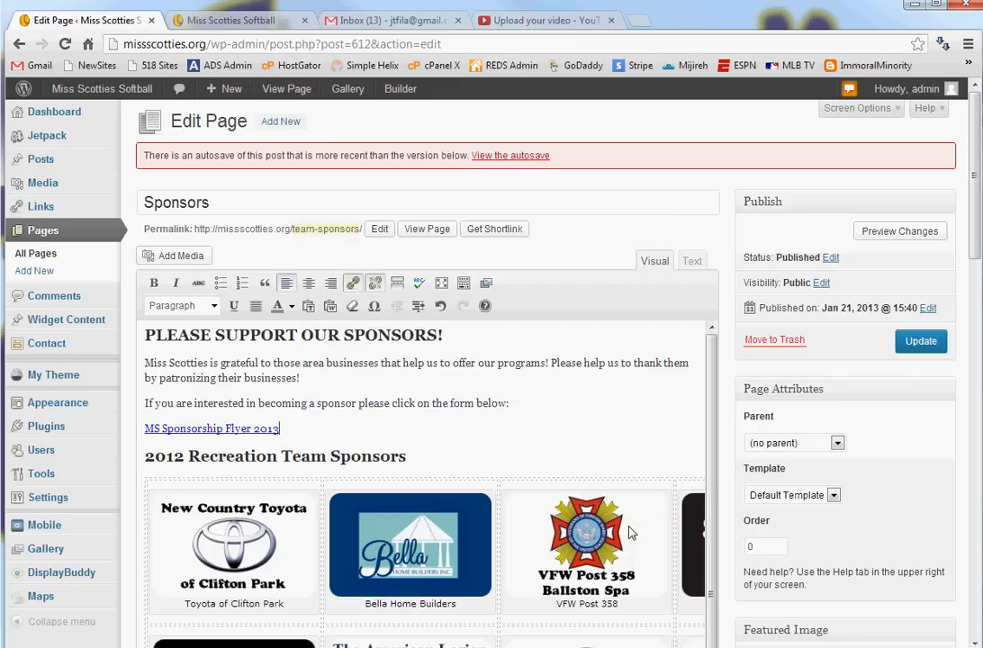
pyautogui.moveTo(400, 430)
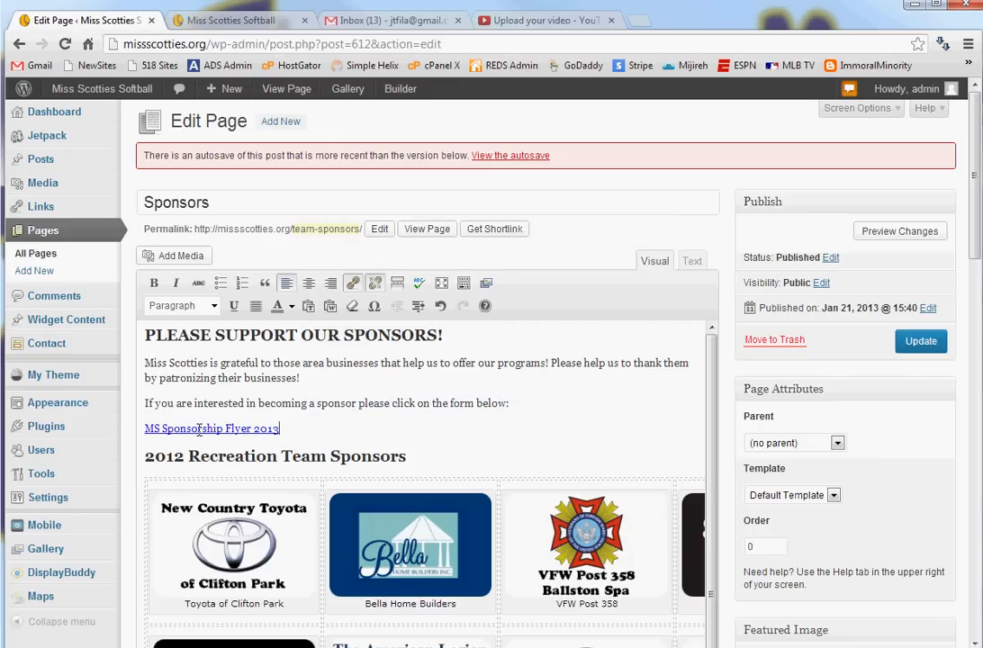
pyautogui.click(353, 283)
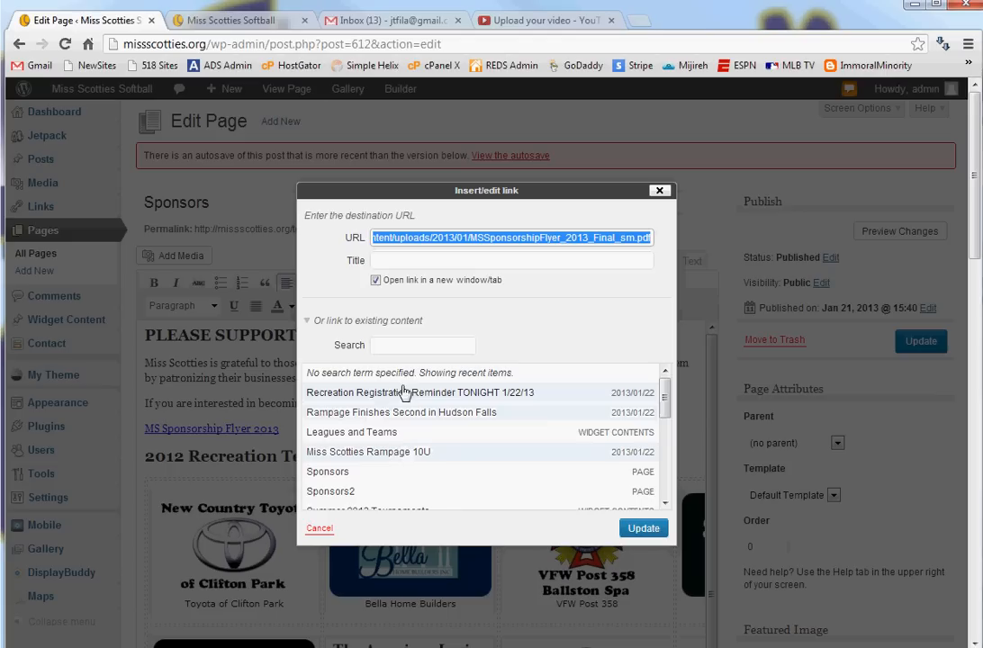
pyautogui.click(443, 237)
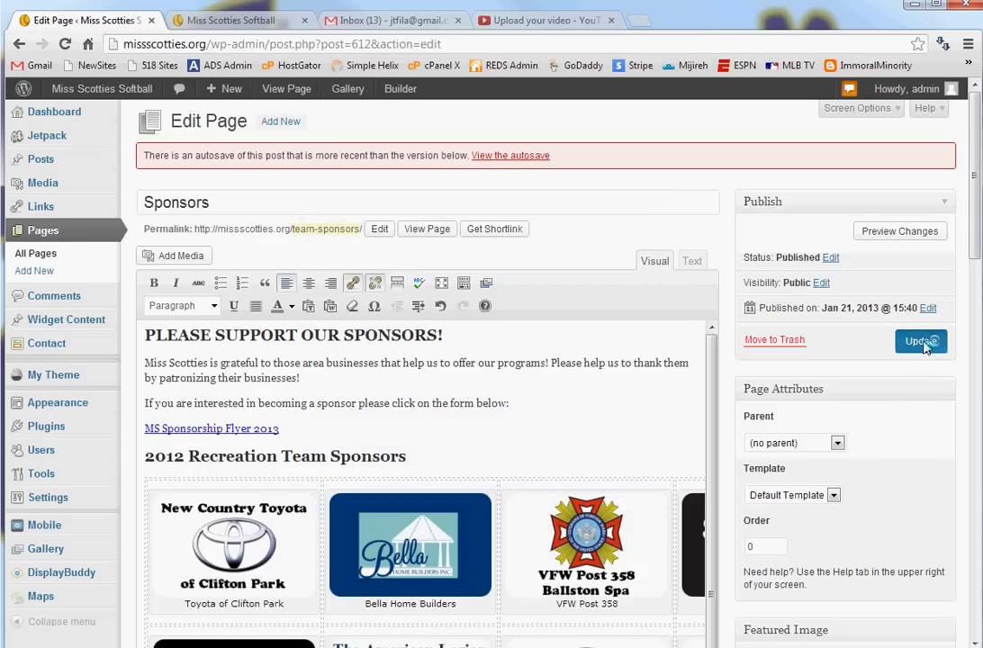
# Step: Update the Sponsors page and view the live page with the flyer link
pyautogui.click(920, 342)
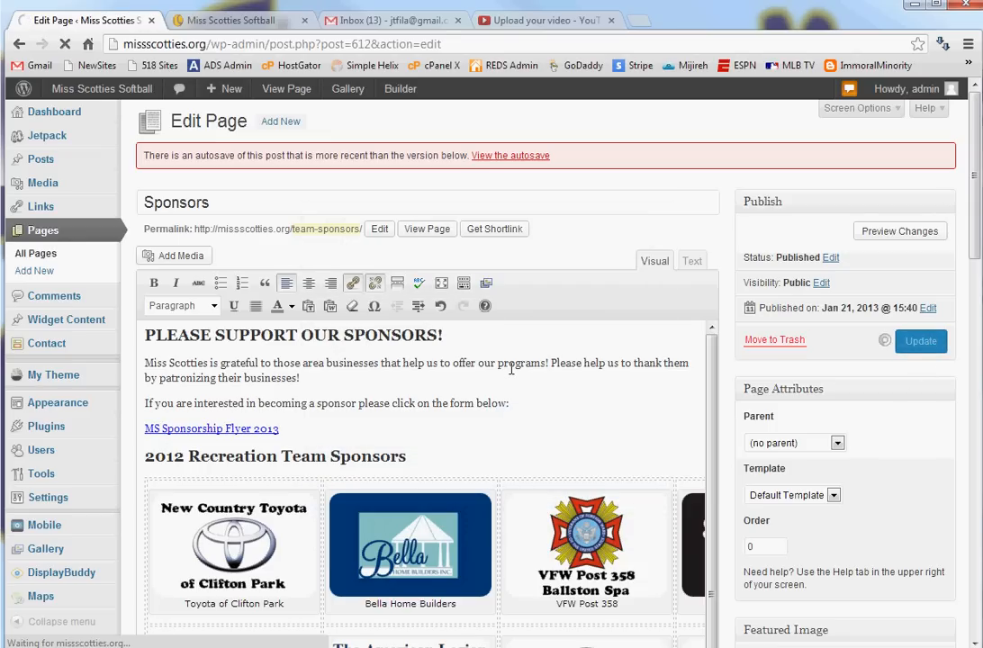
pyautogui.click(921, 340)
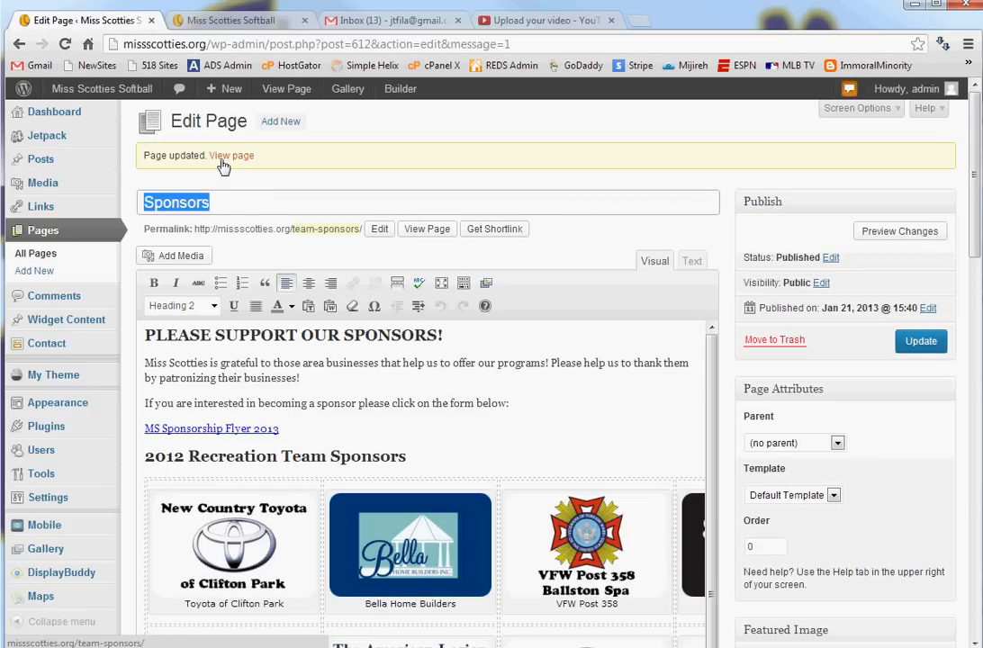
pyautogui.click(231, 155)
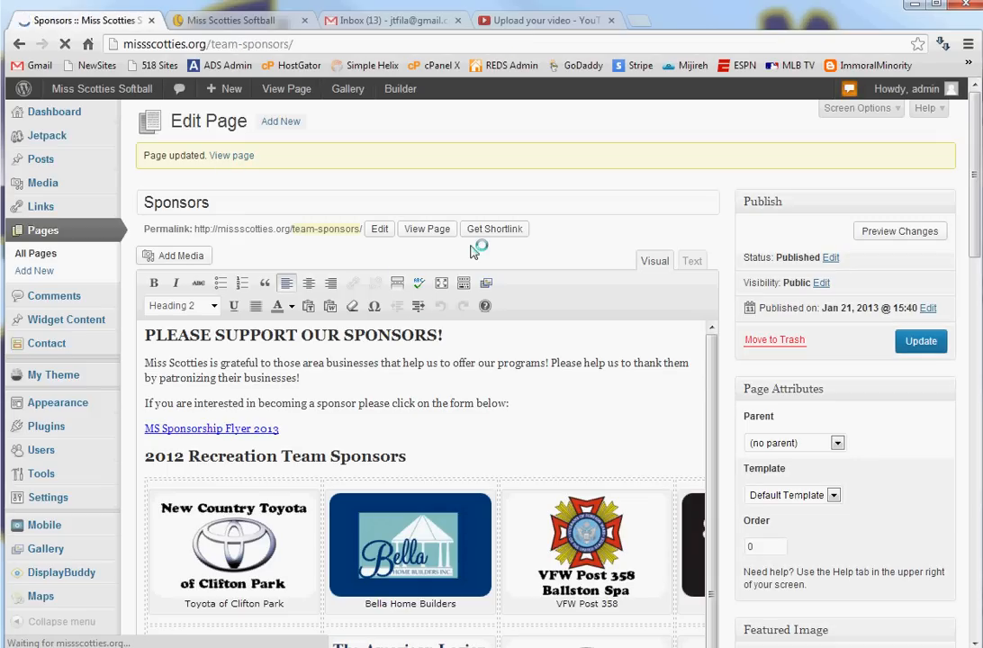
pyautogui.click(427, 229)
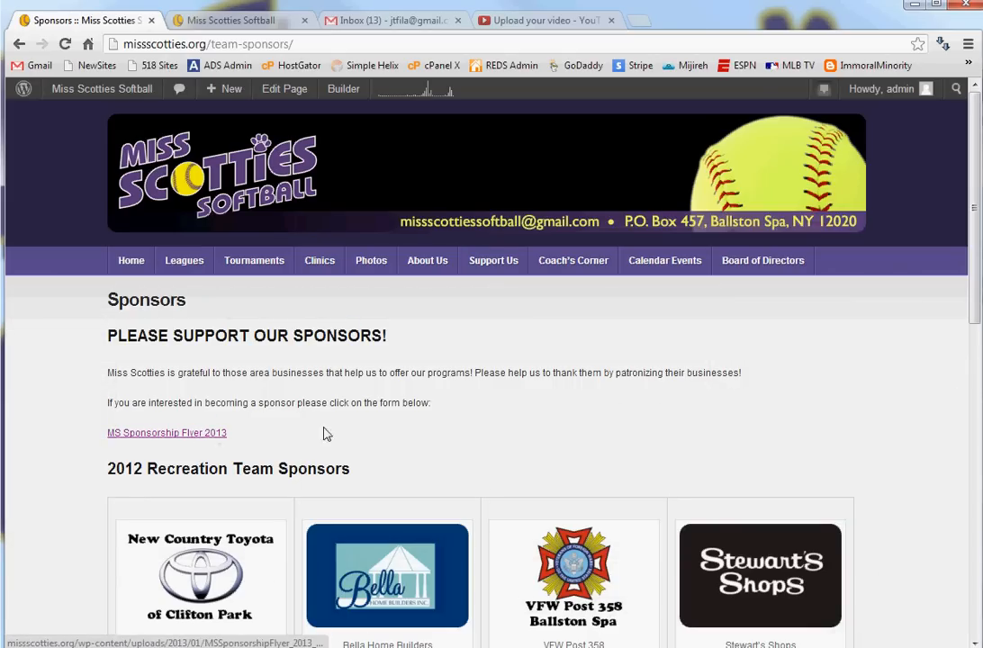
# Step: Follow the MS Sponsorship Flyer 2013 link to the PDF in a new tab
pyautogui.click(165, 432)
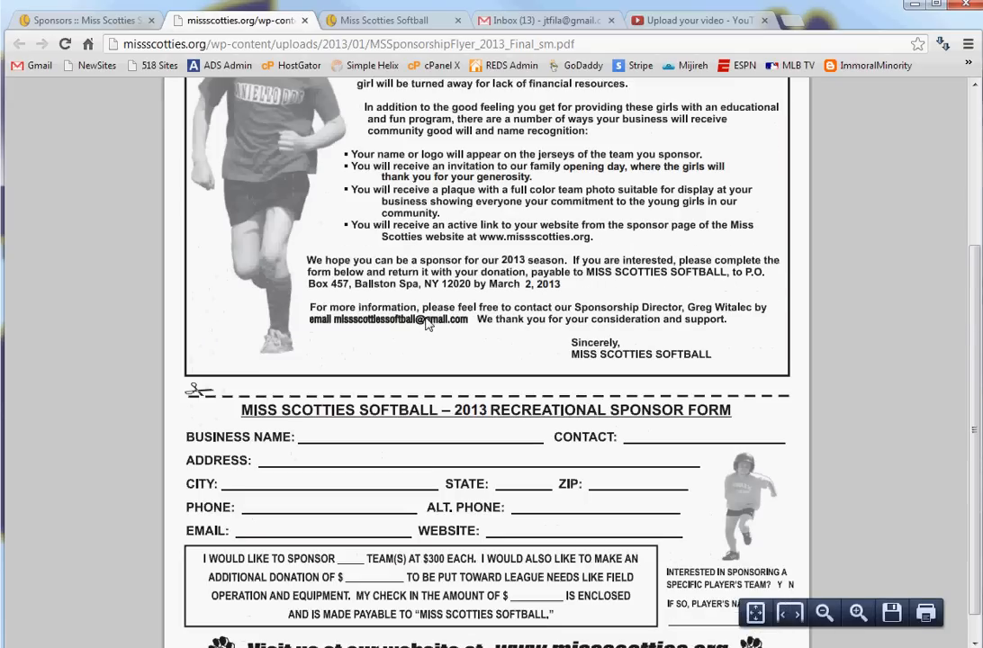